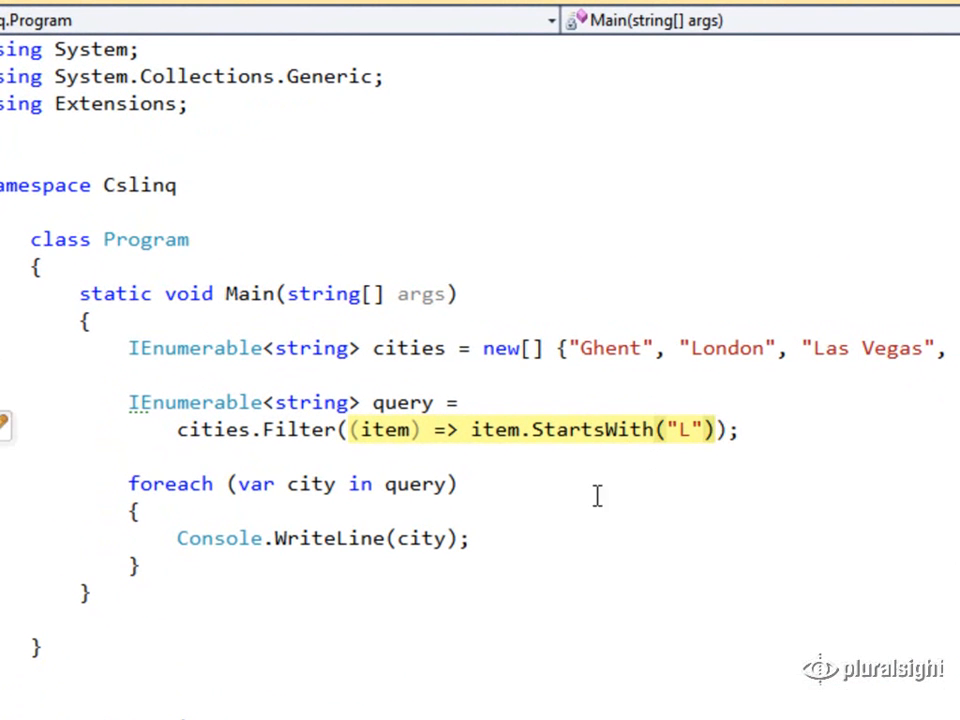
{"action": "mouse_move", "coordinate": [528, 524]}
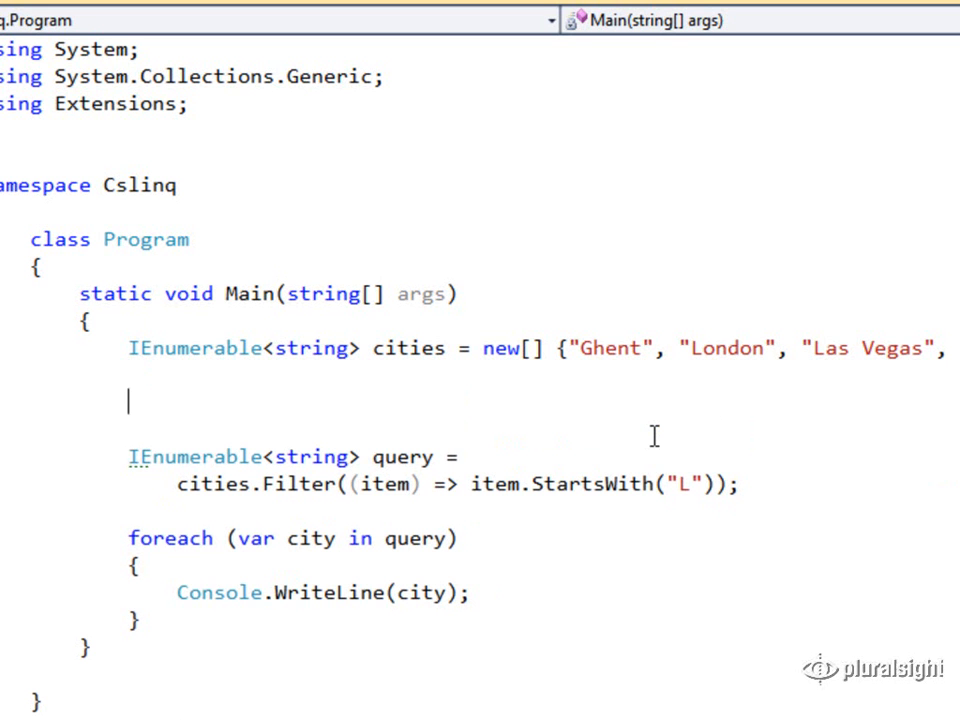
Declare Func<int, int> square = x => x*x;.
{"action": "type", "text": "Fun"}
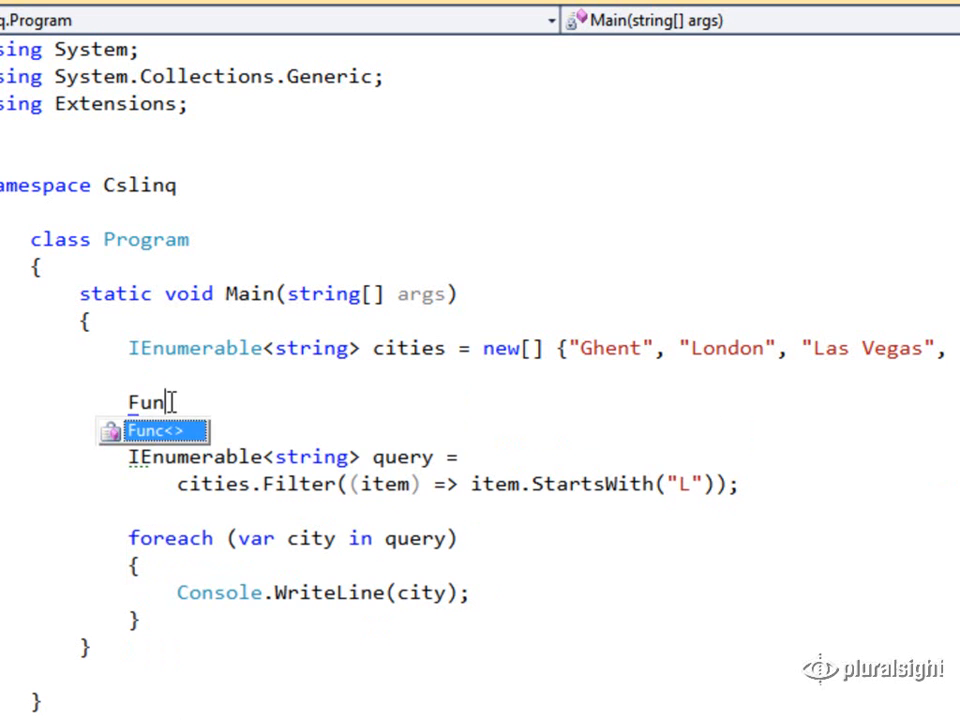
{"action": "type", "text": "<int, bool>"}
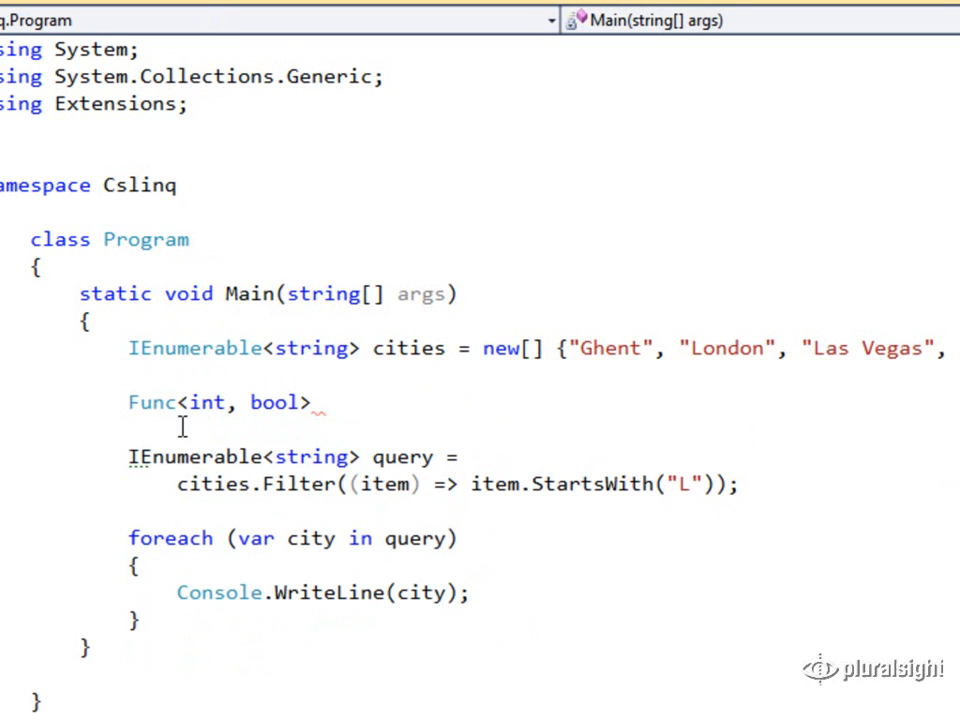
{"action": "type", "text": "in"}
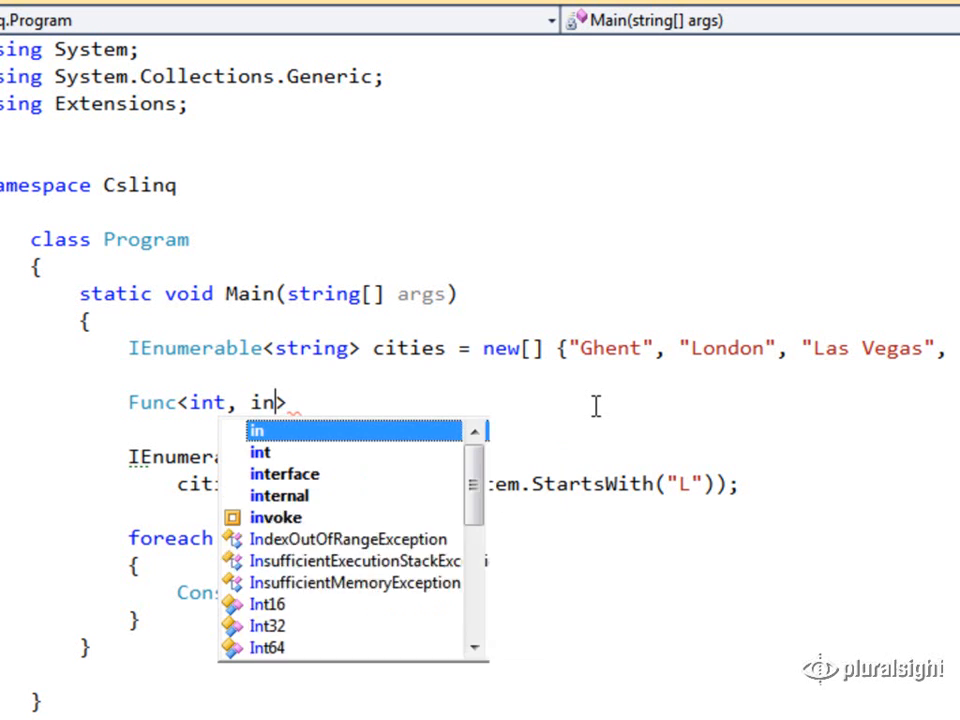
{"action": "type", "text": "t"}
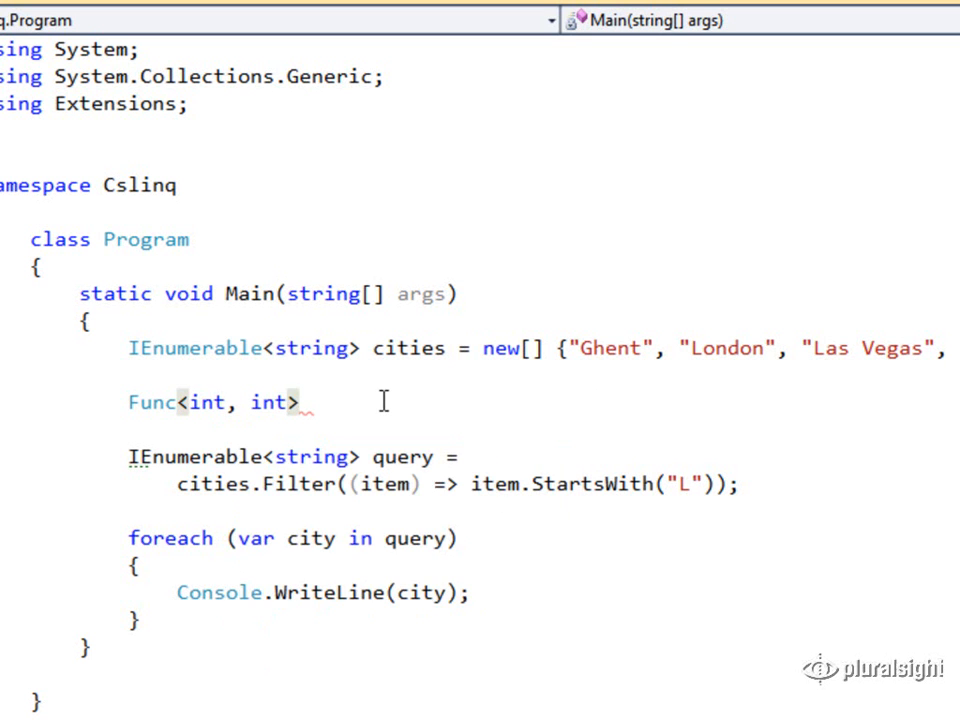
{"action": "type", "text": "sq"}
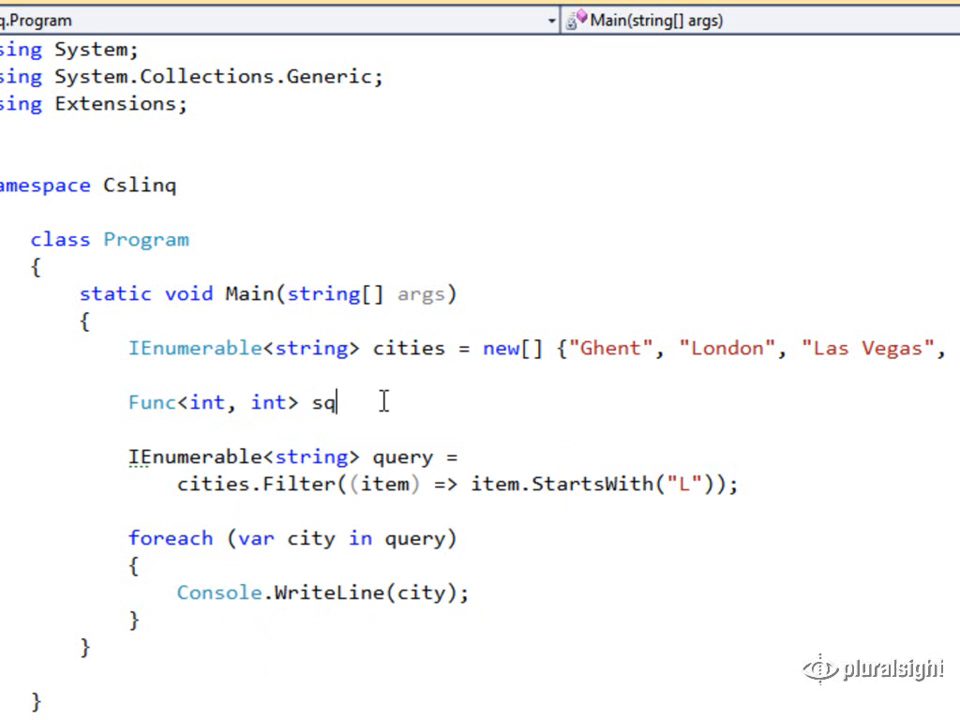
{"action": "type", "text": "uare ="}
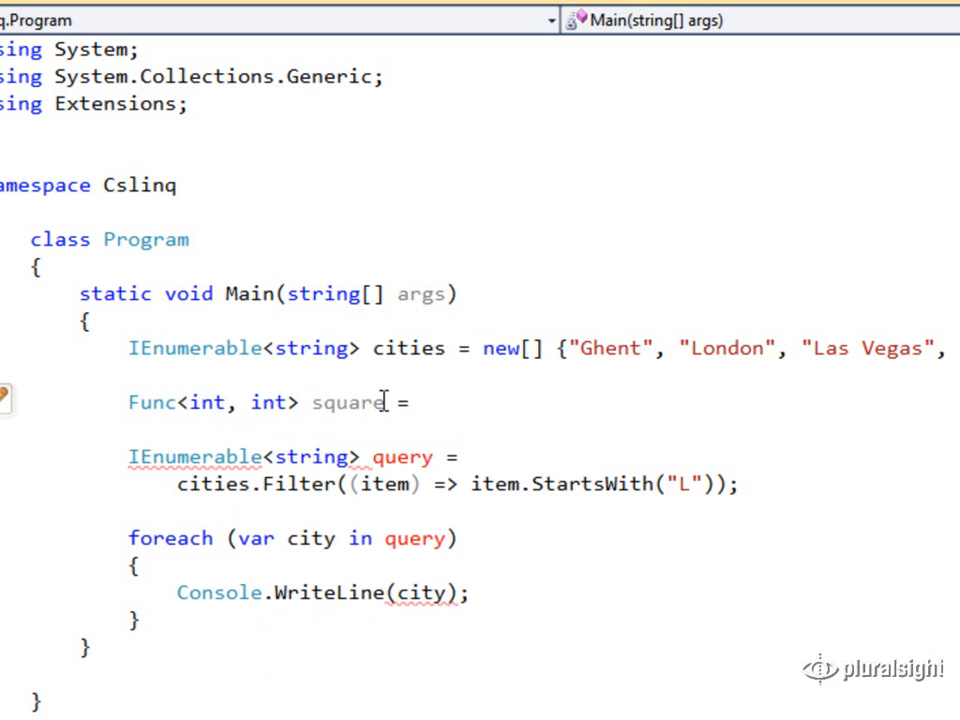
{"action": "type", "text": "x => x"}
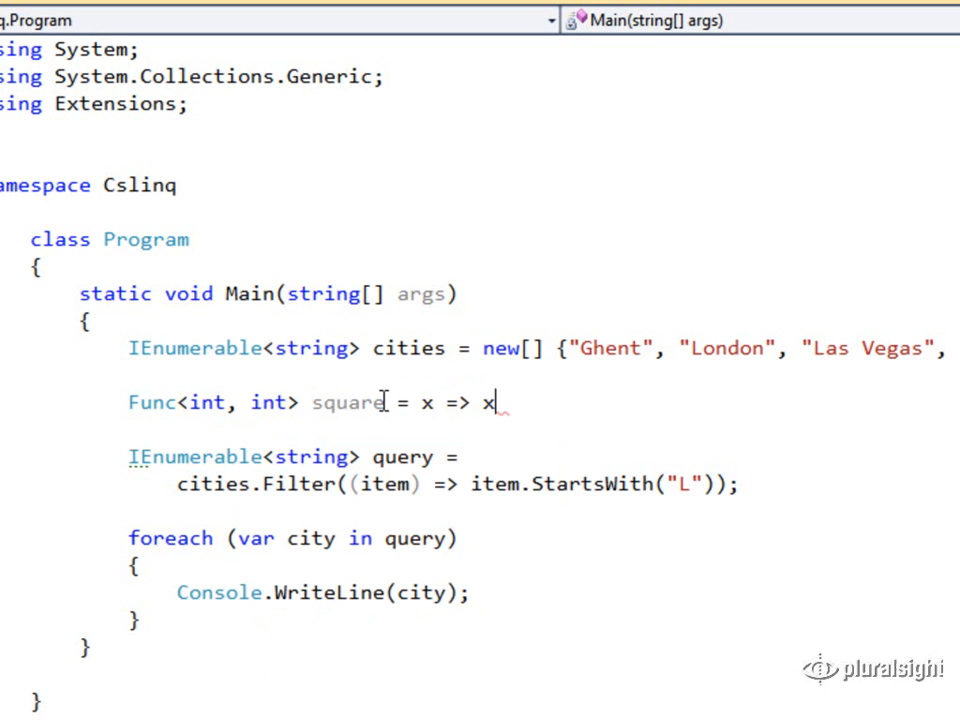
{"action": "type", "text": "*x;"}
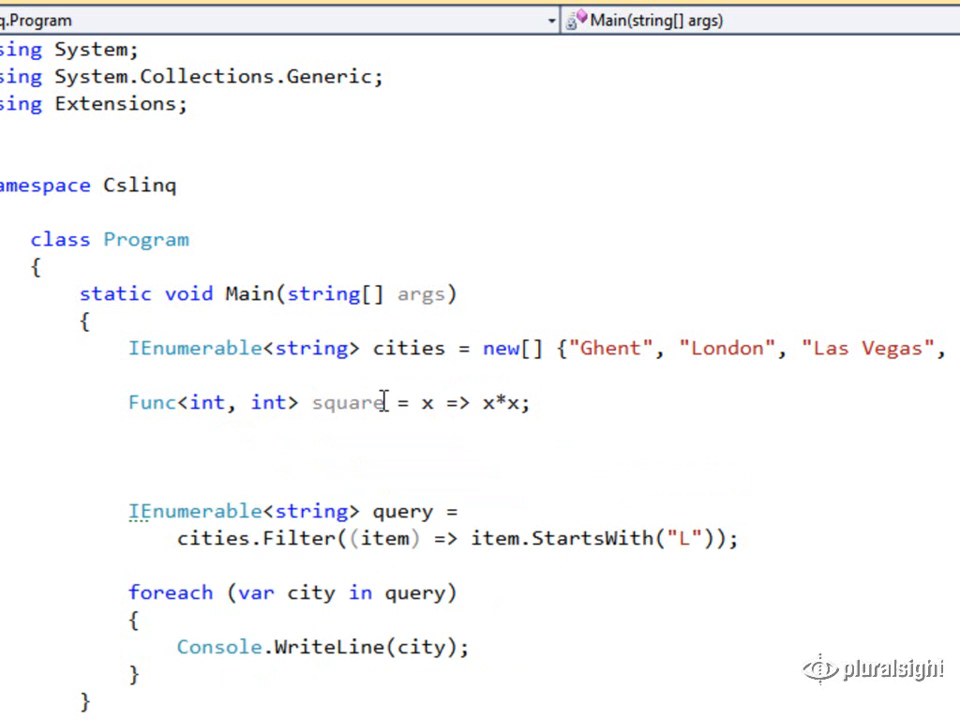
Add Console.WriteLine(square(3)); on a new line.
{"action": "type", "text": "Console.WriteLine();"}
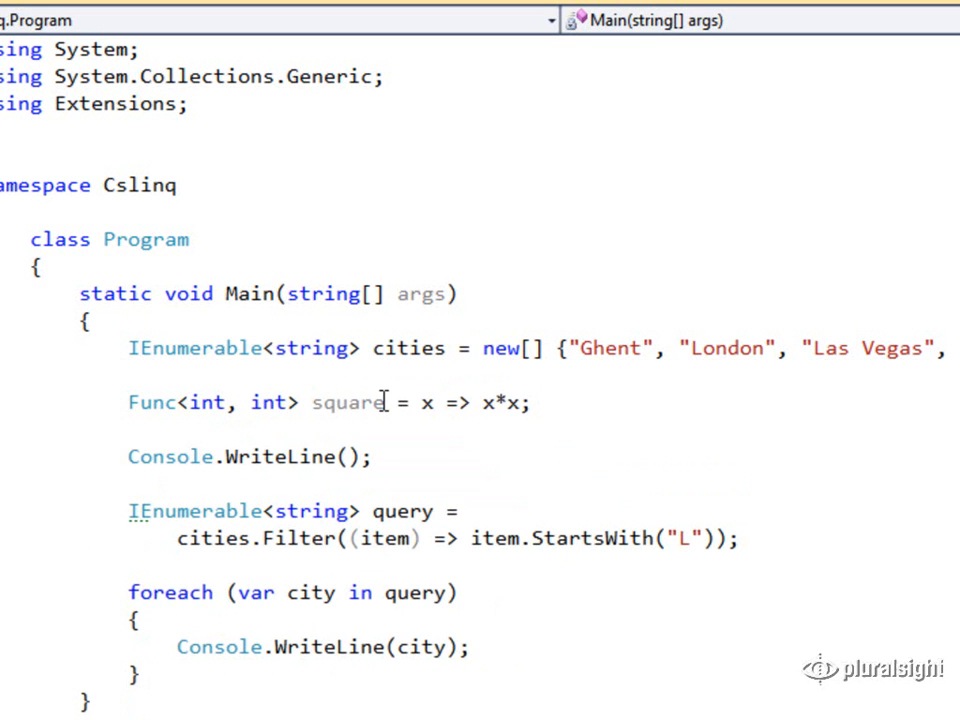
{"action": "type", "text": "square("}
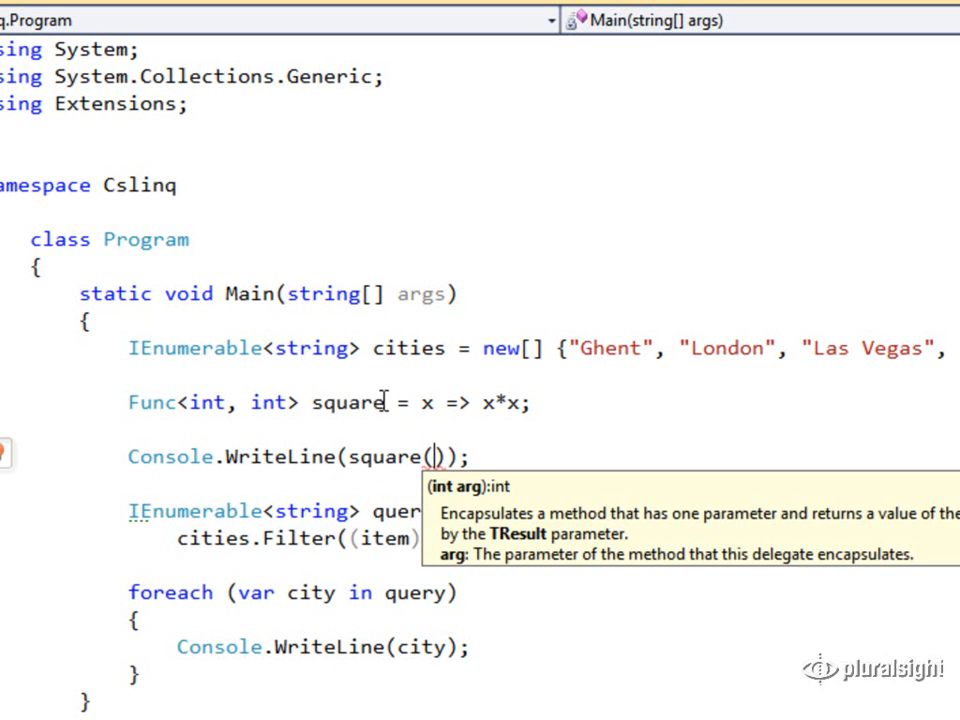
{"action": "type", "text": "3"}
{"action": "type", "text": "Func<int, int, int>"}
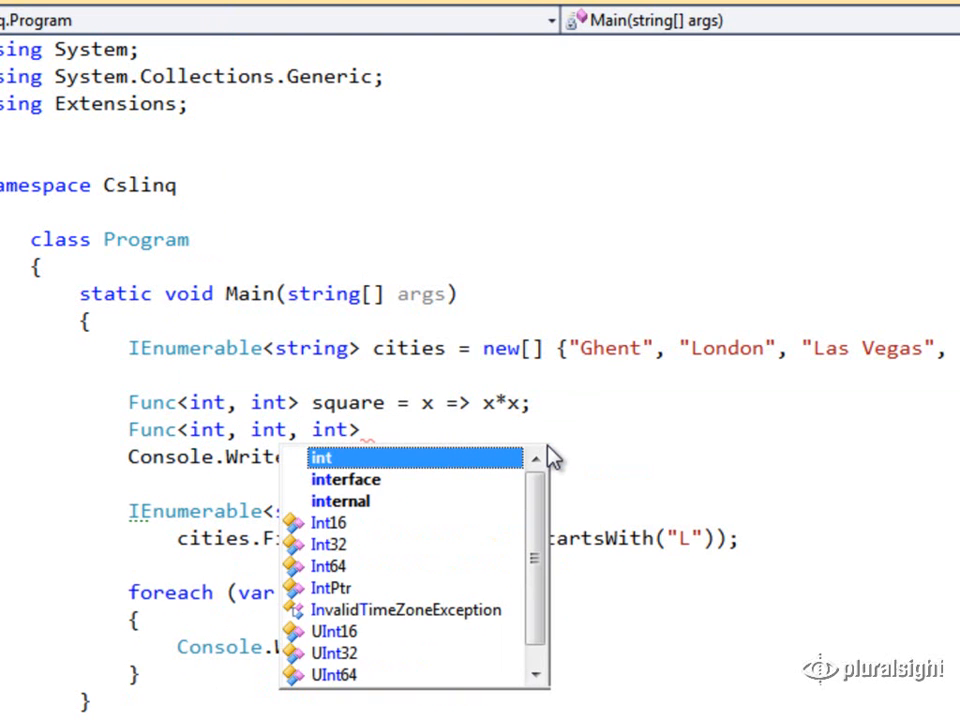
Complete Func<int, int, int> add = (x, y) => x + y;.
{"action": "key", "text": "Escape"}
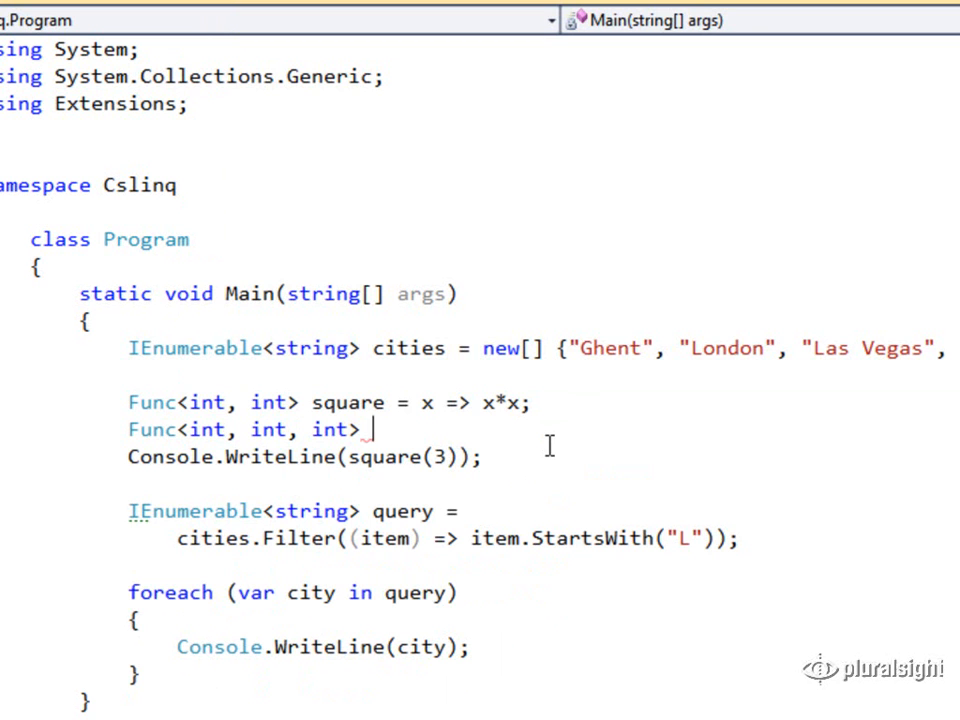
{"action": "type", "text": "add =="}
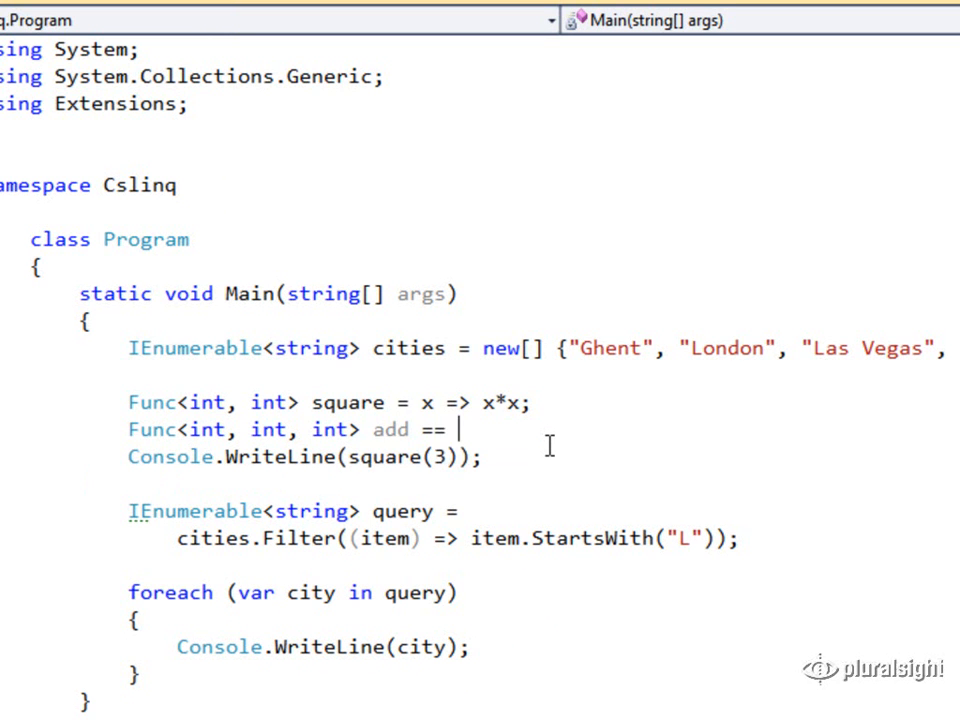
{"action": "key", "text": "Backspace"}
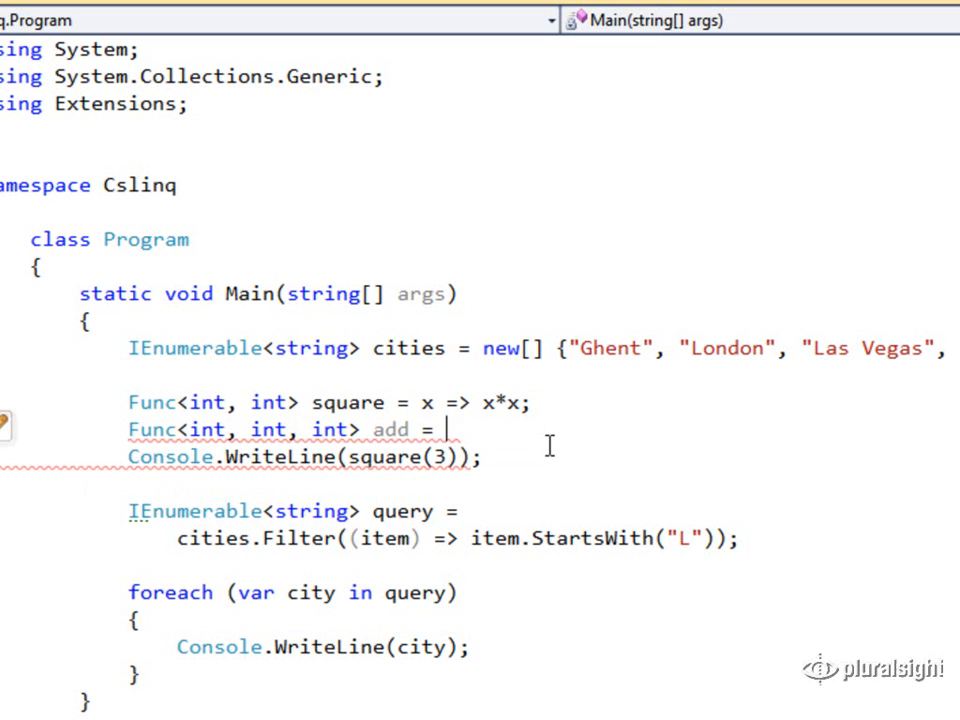
{"action": "type", "text": "(x,y)"}
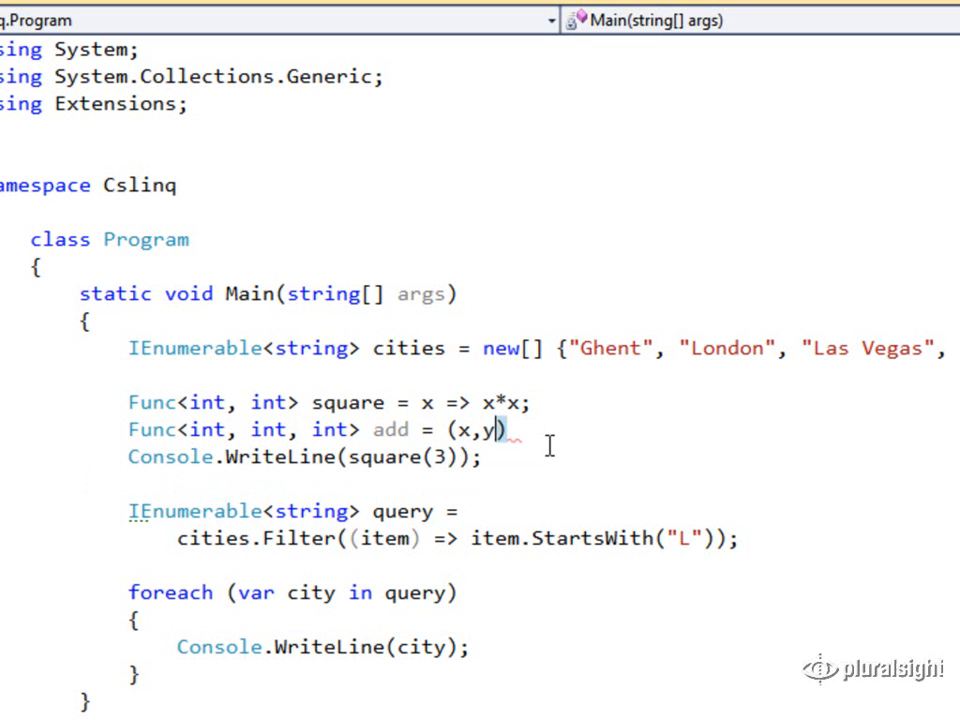
{"action": "type", "text": "=>"}
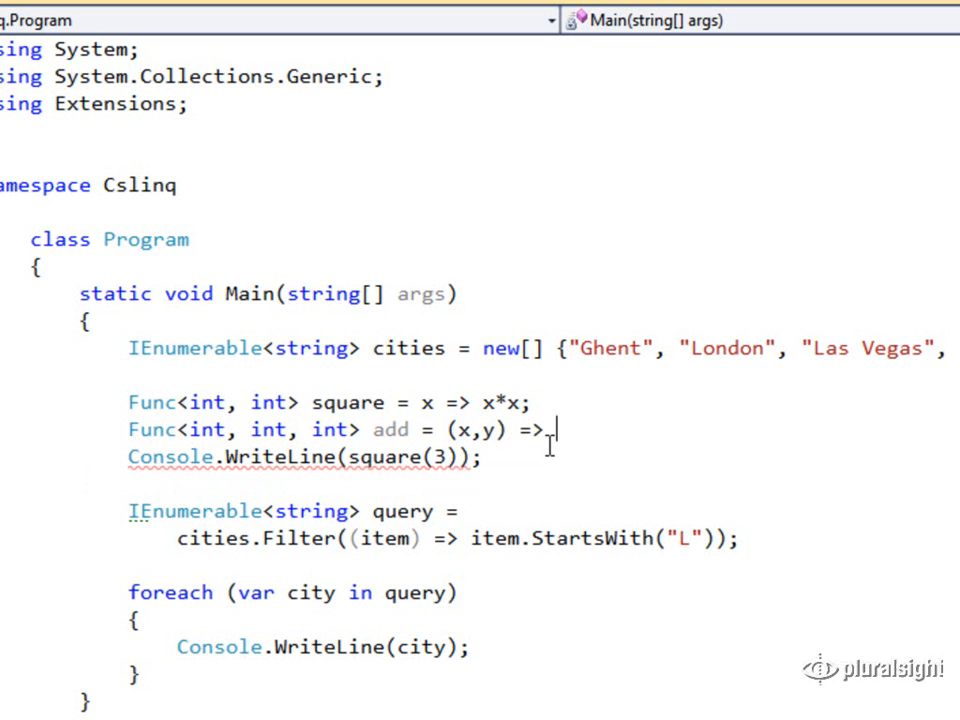
{"action": "type", "text": "x + y;"}
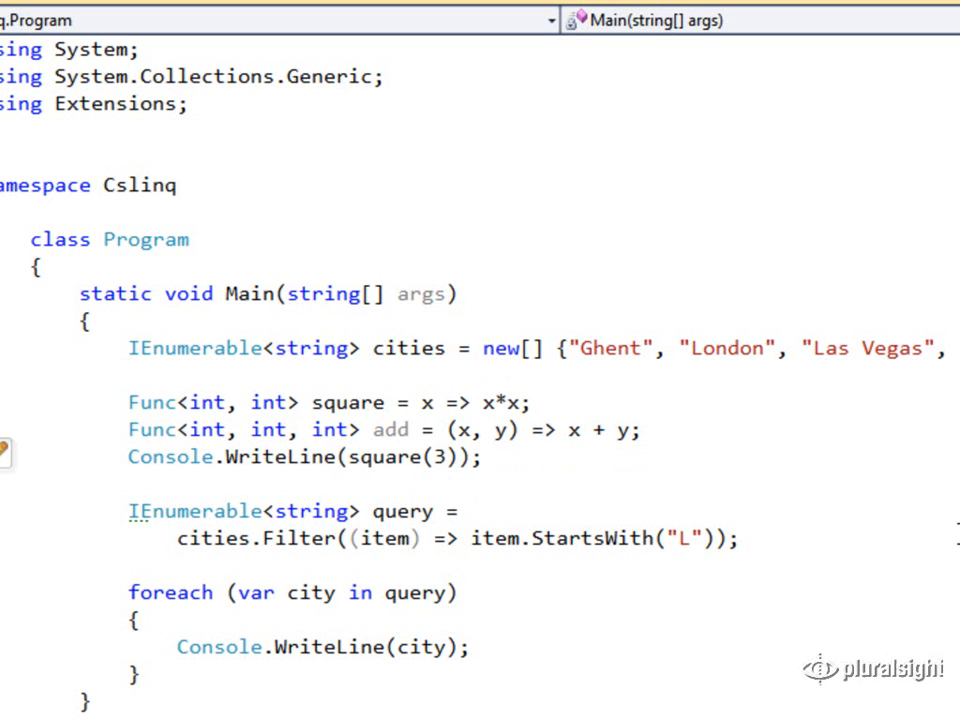
Change the WriteLine argument to square(add(1,3)).
{"action": "type", "text": "add"}
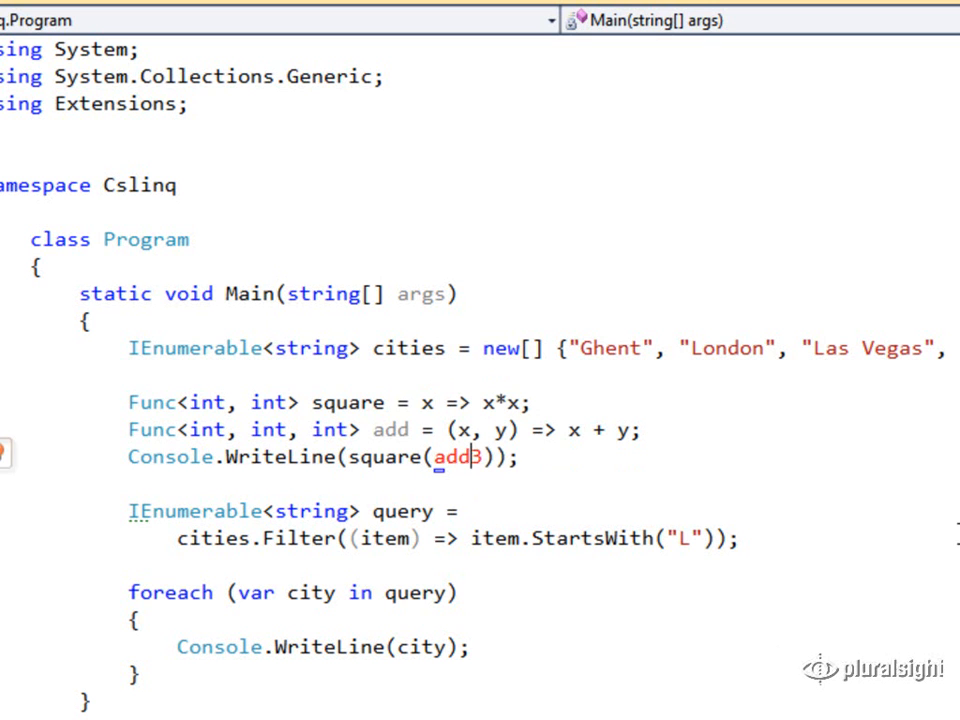
{"action": "type", "text": "(1,3"}
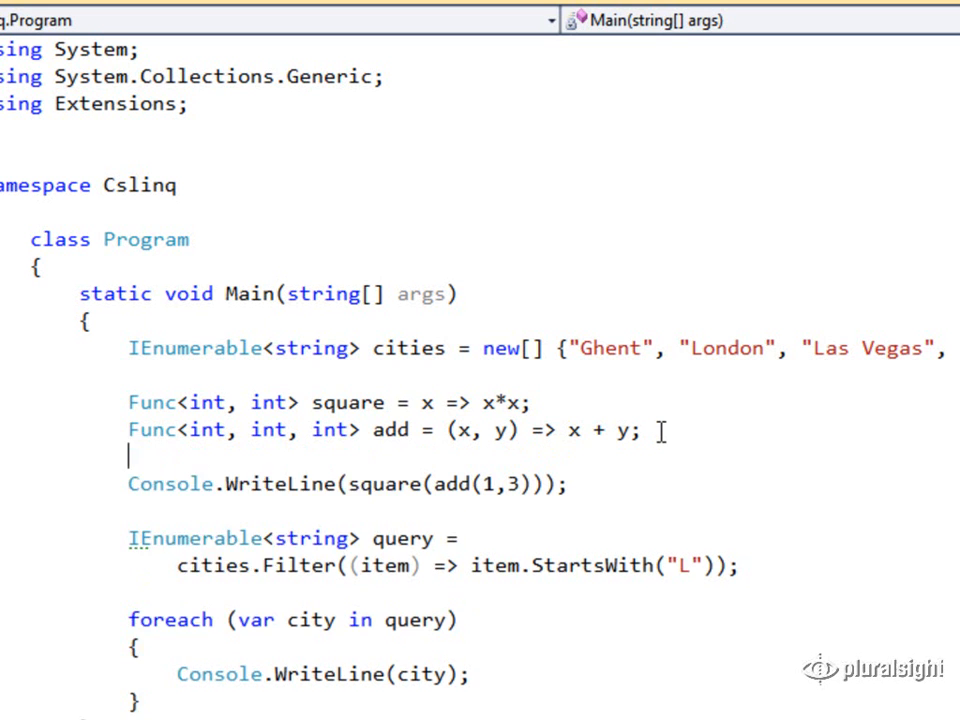
{"action": "type", "text": "Func<"}
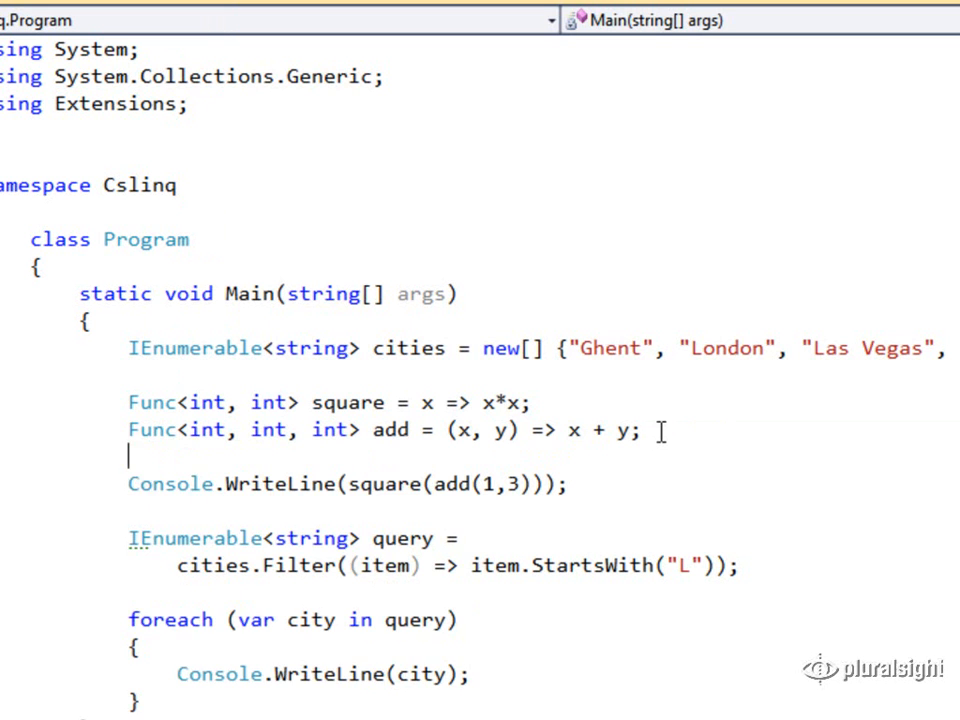
Declare Action<int> write = x => Console.WriteLine(x); and call write instead of Console.WriteLine.
{"action": "type", "text": "ACtion"}
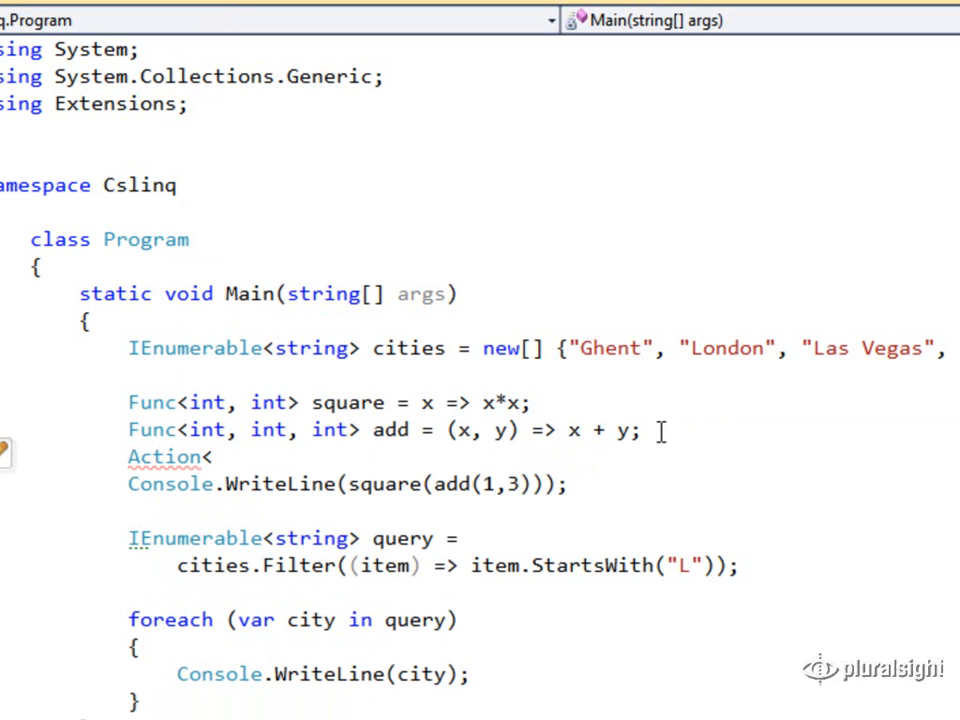
{"action": "type", "text": "<int>"}
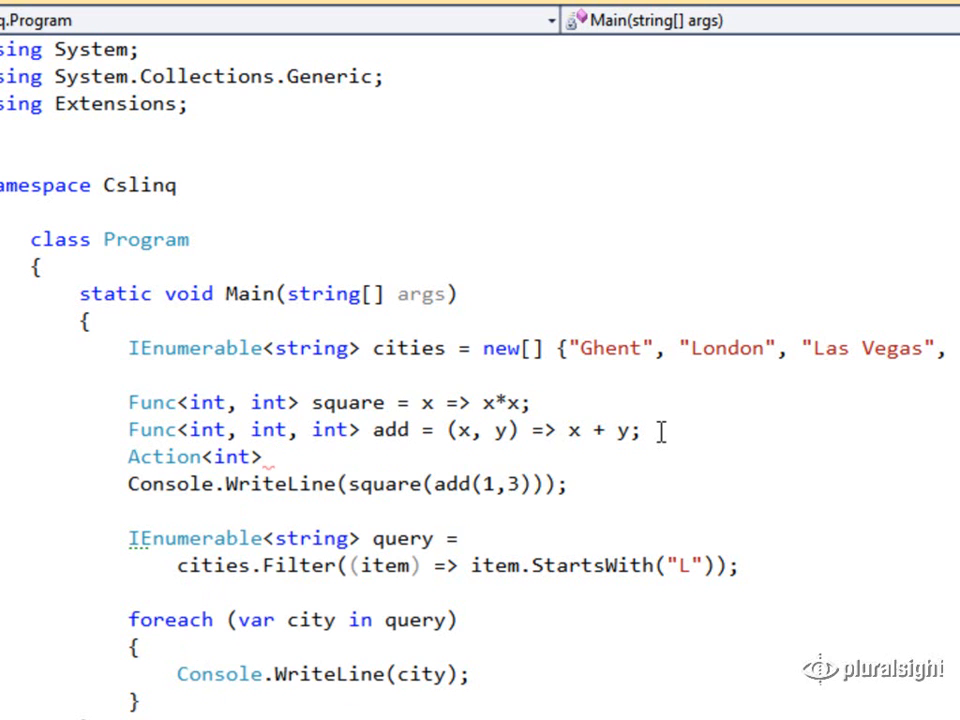
{"action": "type", "text": "write_"}
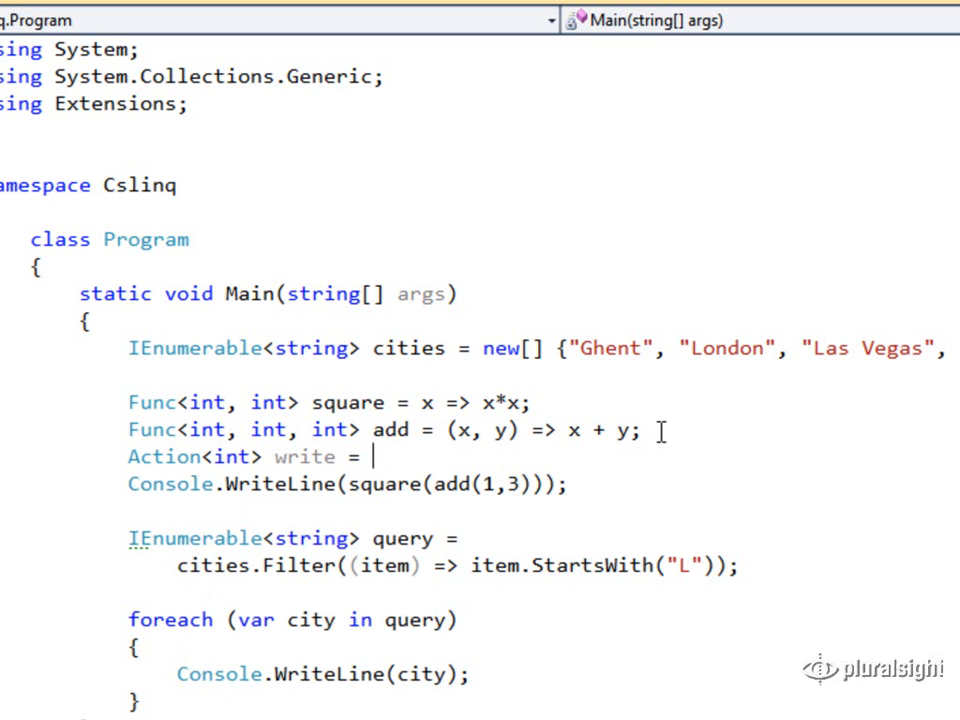
{"action": "type", "text": "x =>"}
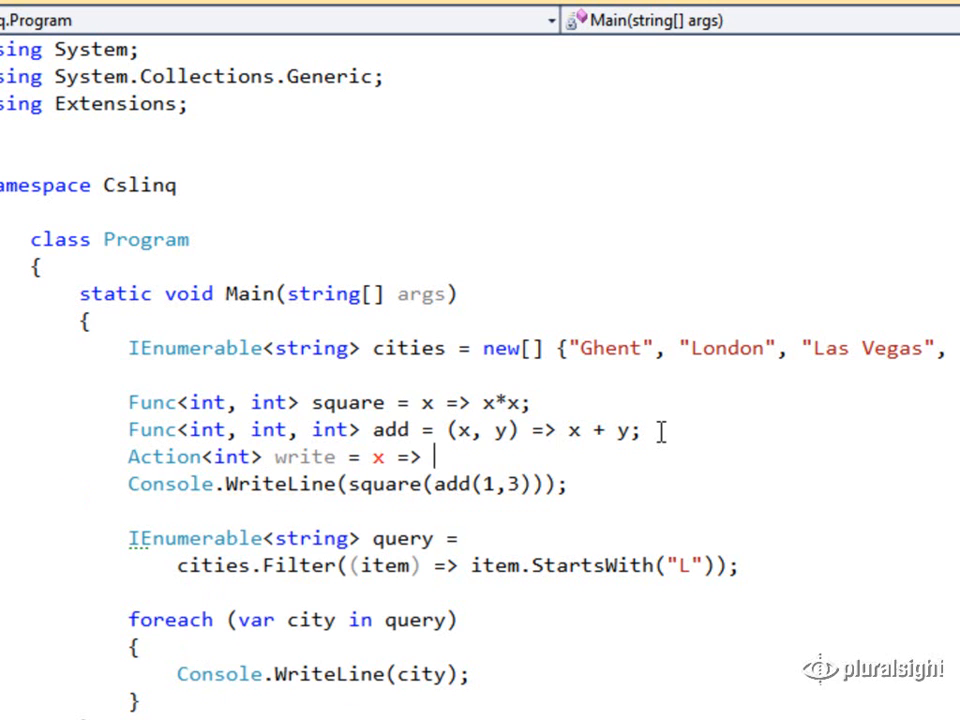
{"action": "type", "text": "Console.WriteLine(x);"}
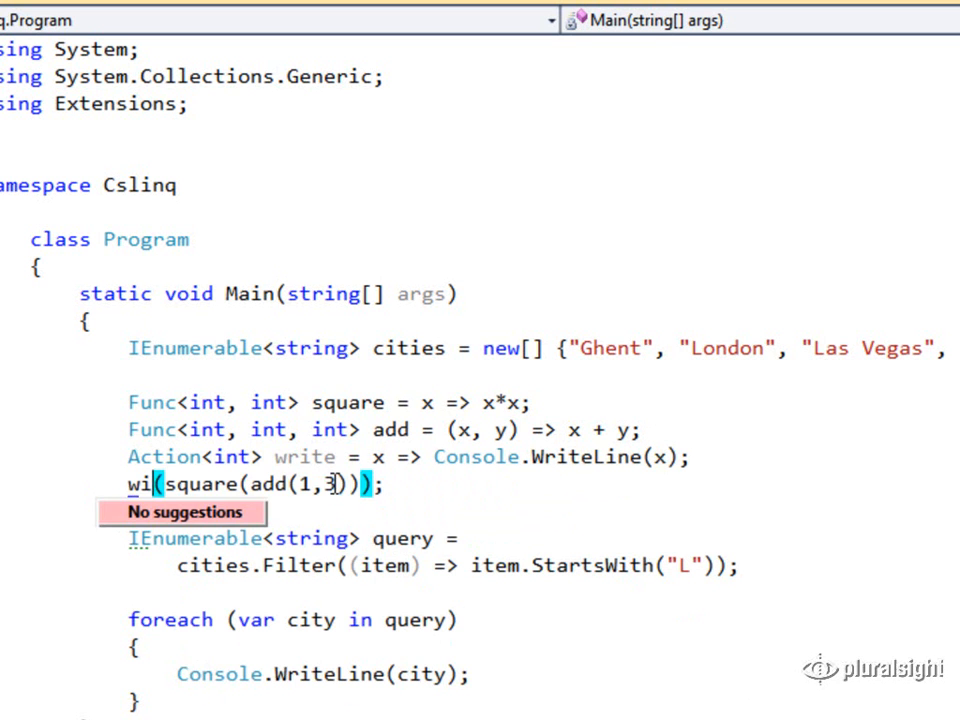
{"action": "type", "text": "rite"}
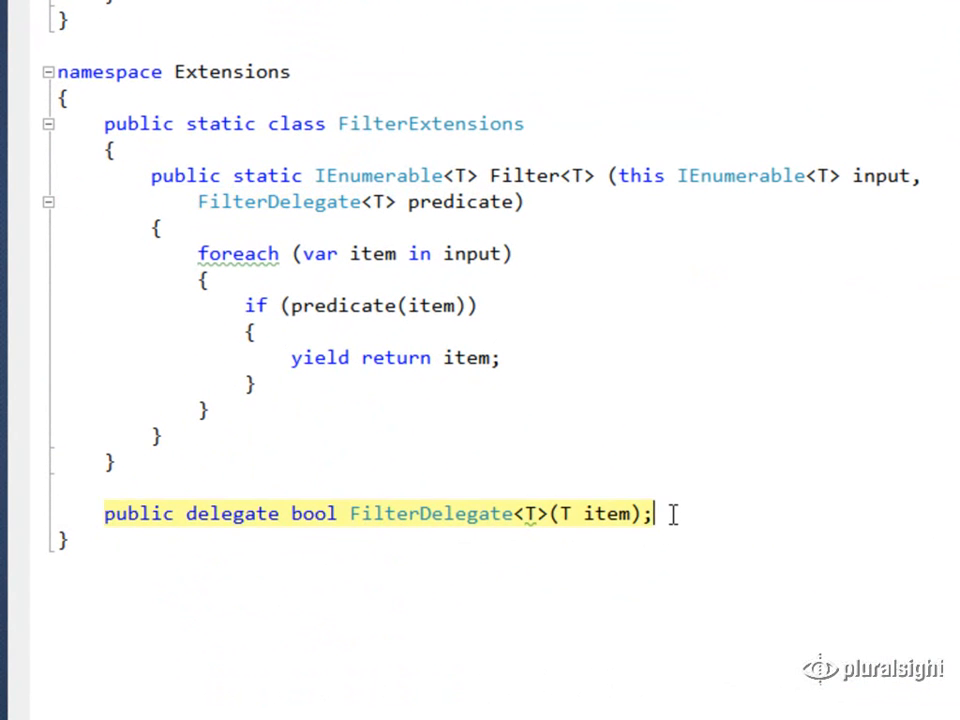
Delete the FilterDelegate declaration and type Filter's predicate as Func<T, bool>.
{"action": "key", "text": "Delete"}
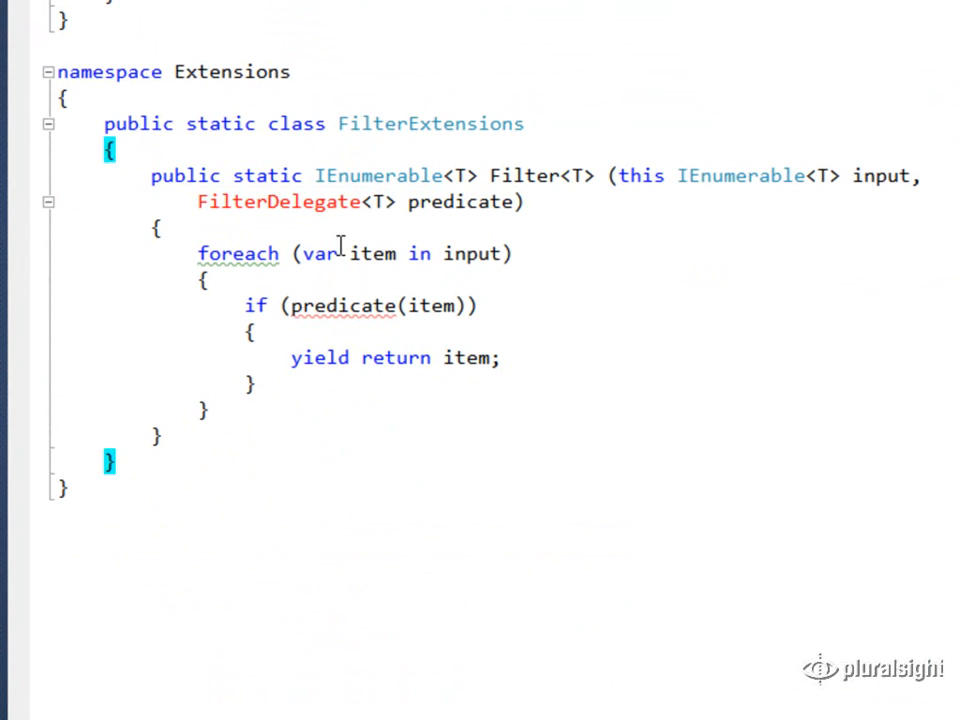
{"action": "type", "text": "Func"}
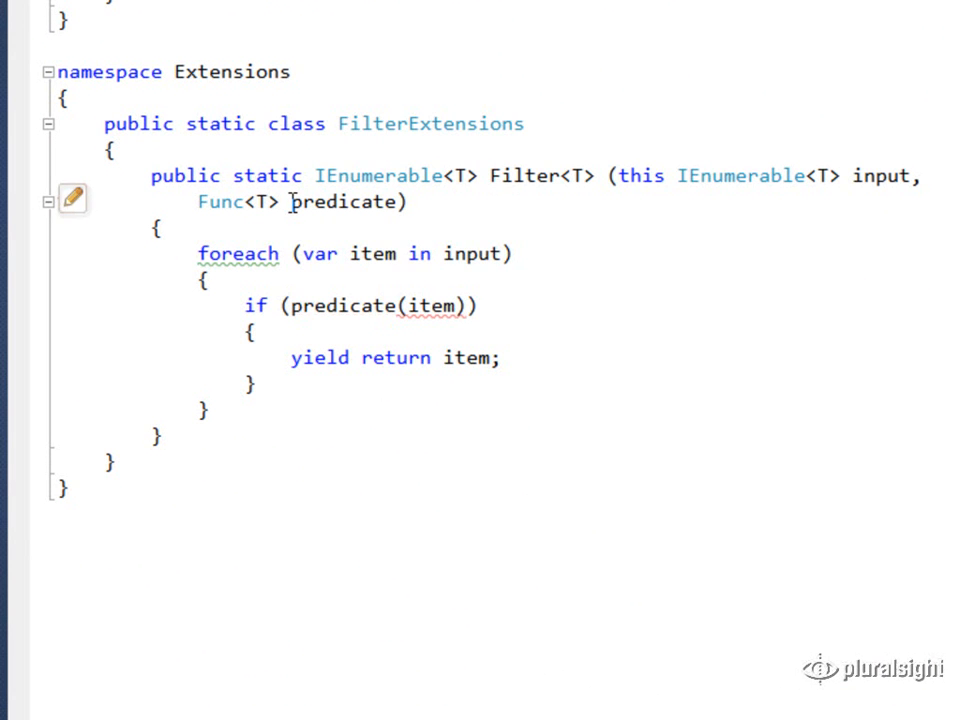
{"action": "type", "text": ", bool"}
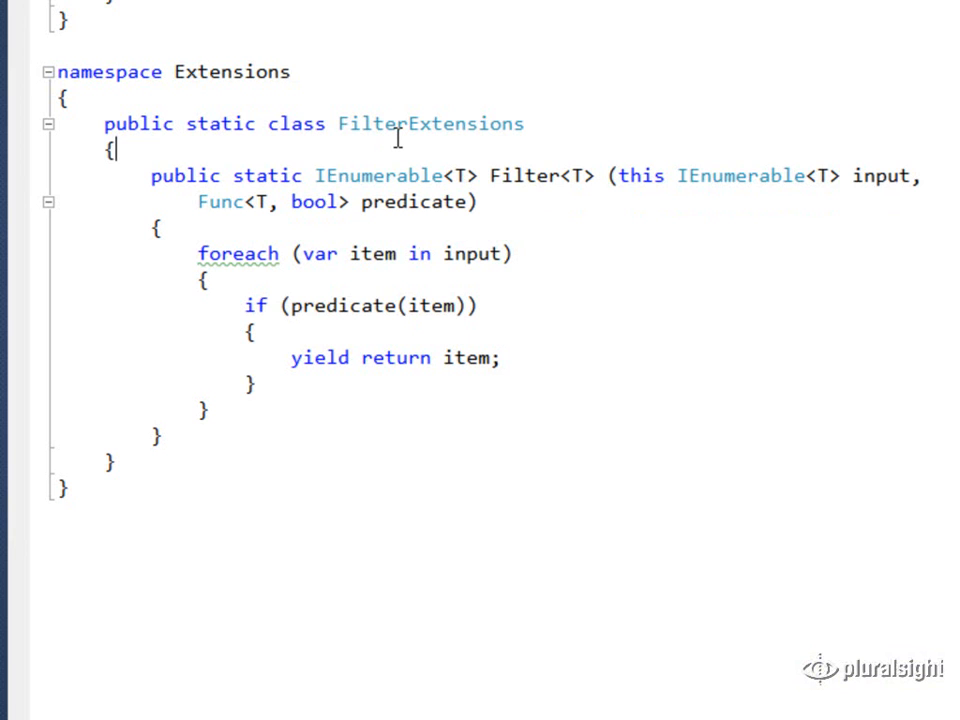
{"action": "double_click", "coordinate": [343, 305]}
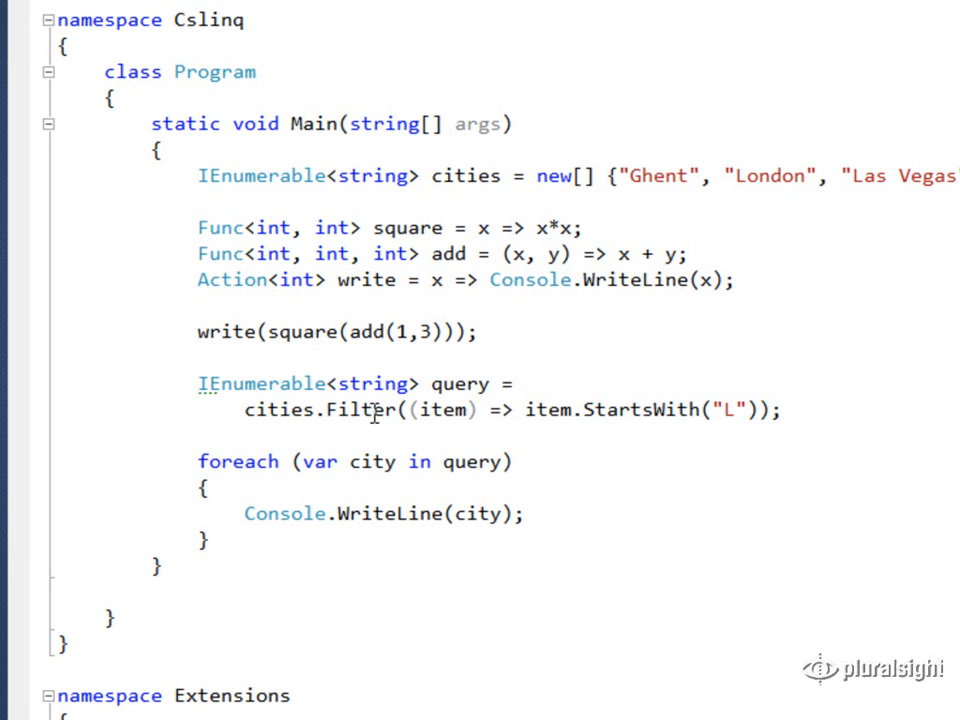
{"action": "mouse_move", "coordinate": [488, 421]}
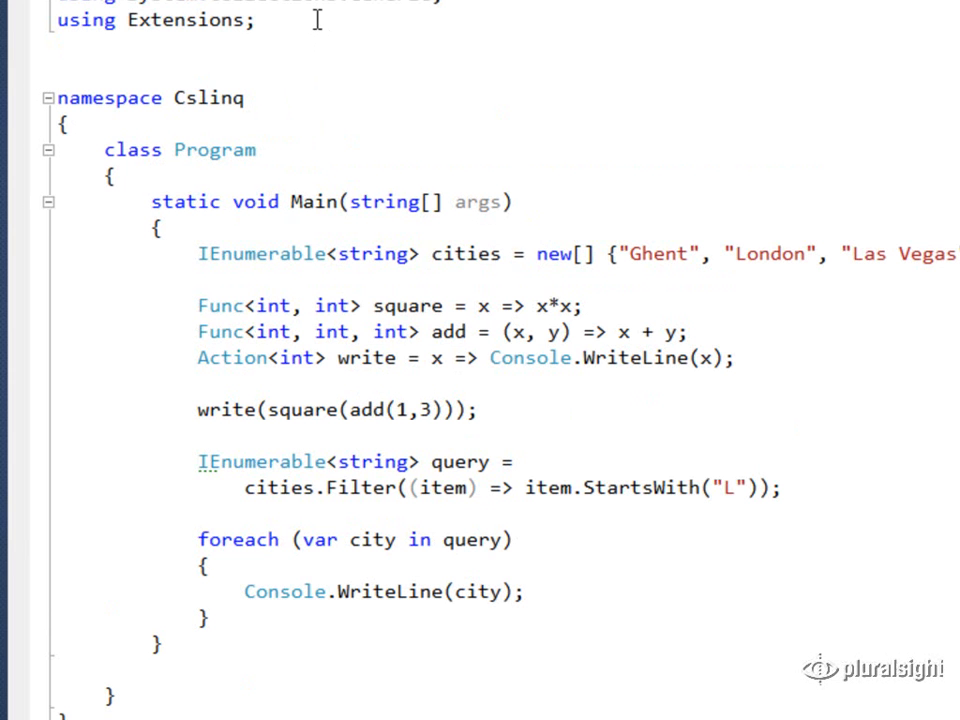
Add a using directive and replace Filter with Where(city => city.StartsWith("L")).
{"action": "scroll", "scroll_direction": "down", "scroll_amount": 3}
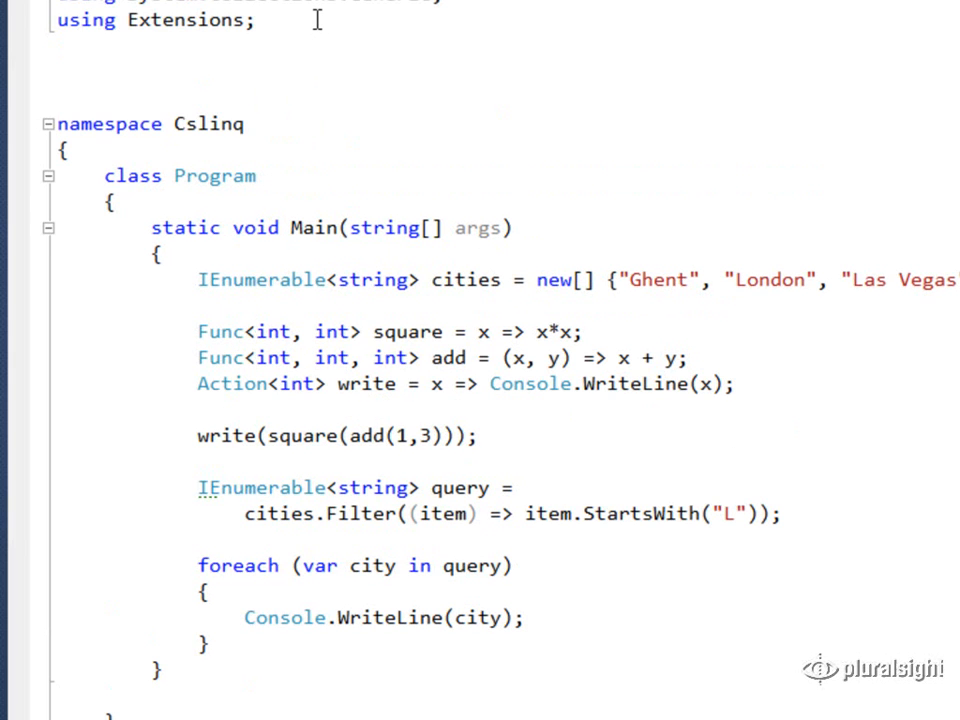
{"action": "type", "text": "using Sys"}
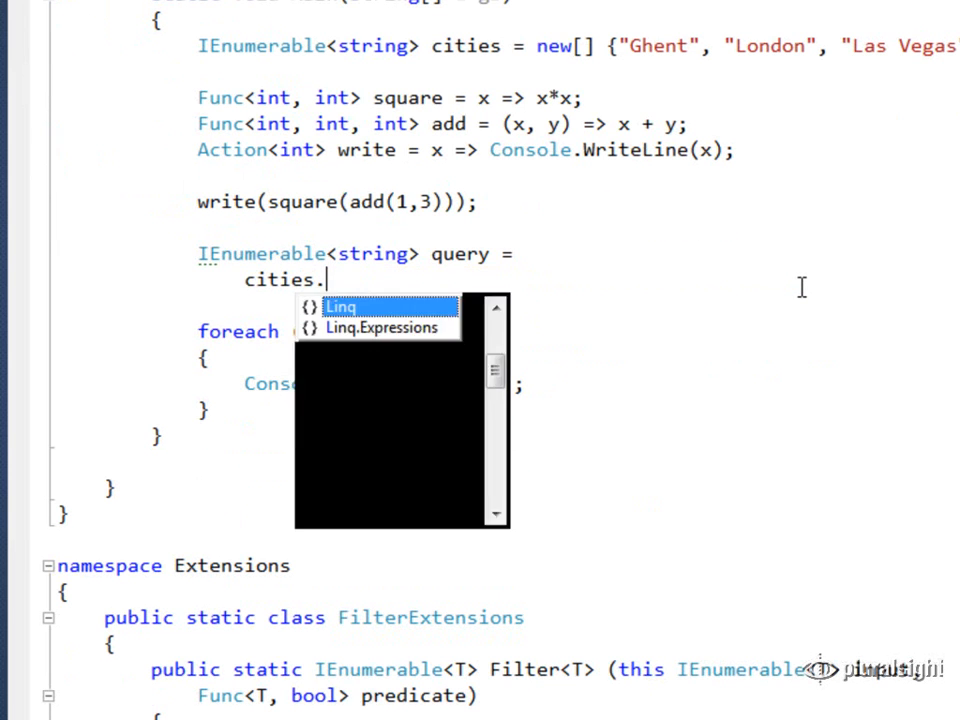
{"action": "type", "text": "Where()"}
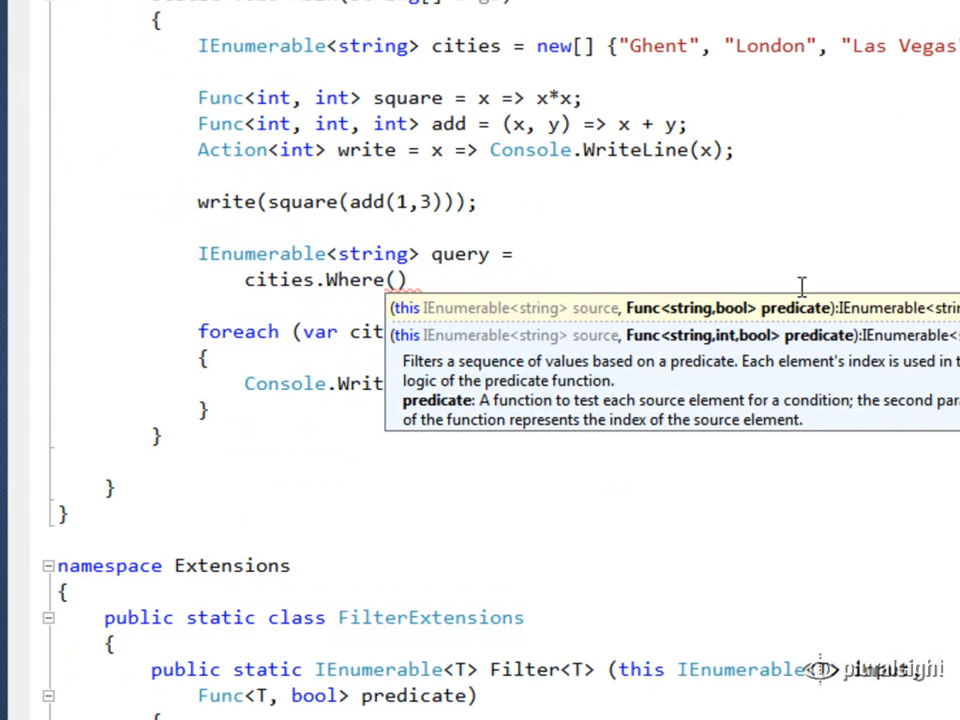
{"action": "type", "text": "city ="}
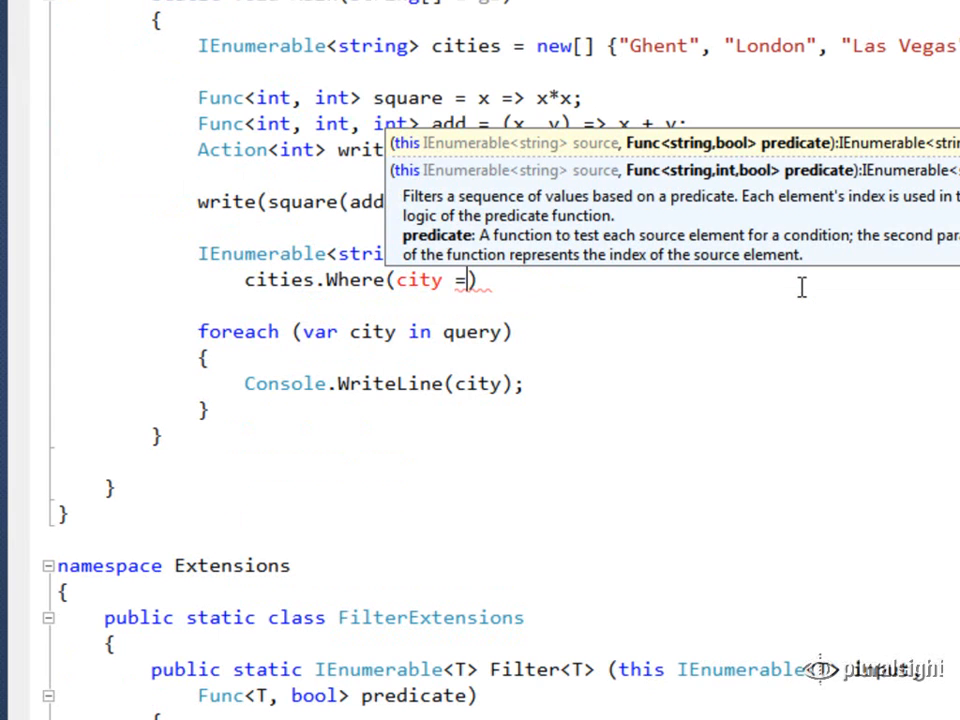
{"action": "type", "text": "=> city.StartsWith("}
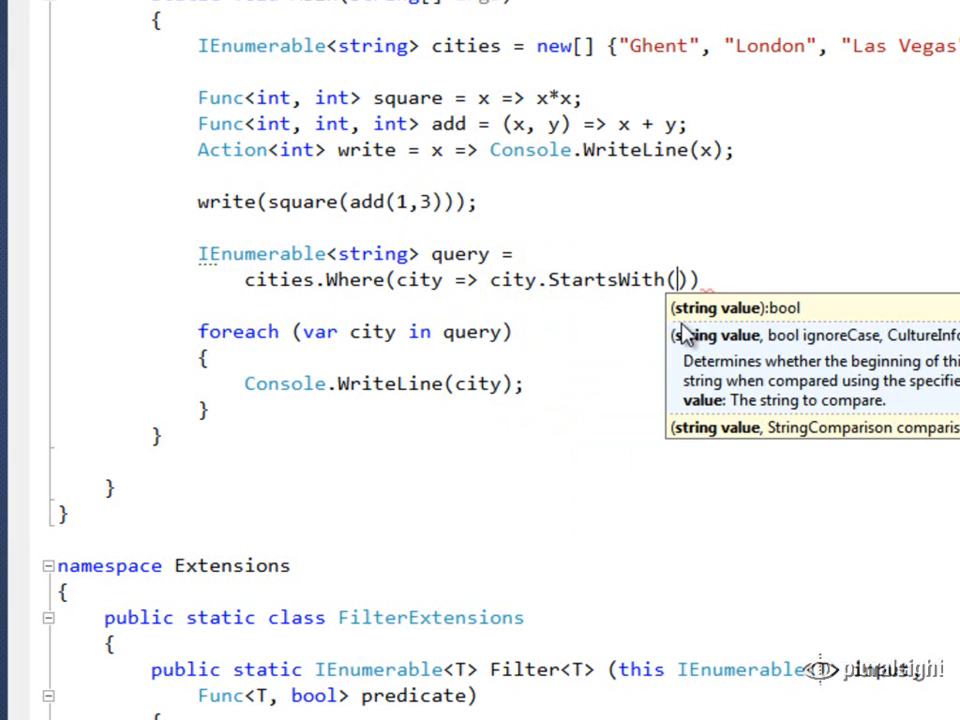
{"action": "type", "text": "\"L\""}
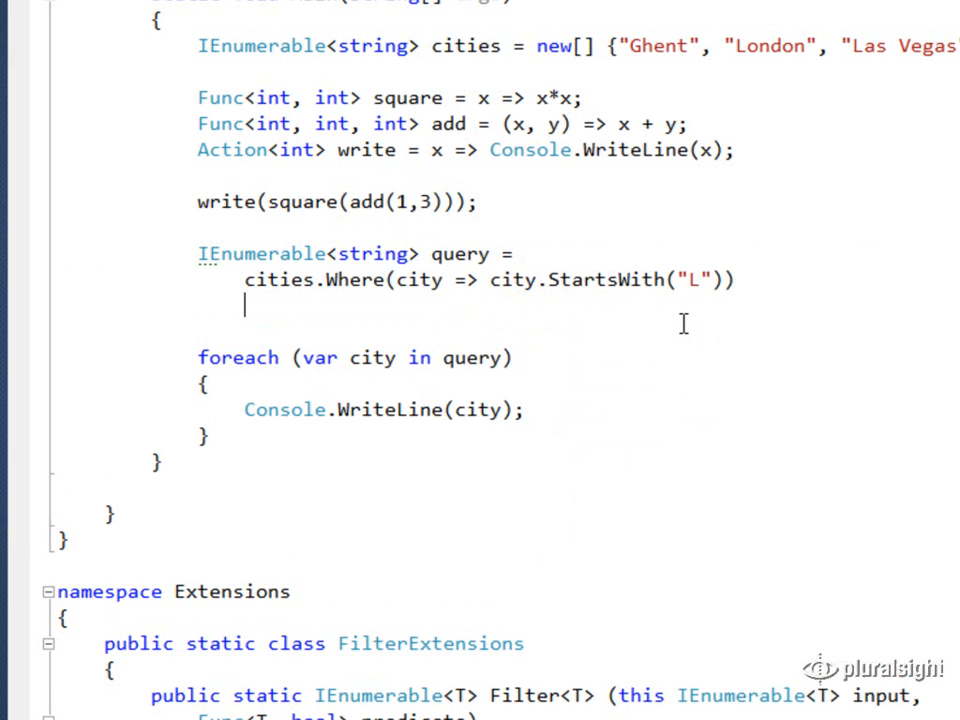
Chain .OrderByDescending(city => city.Length); after the Where call.
{"action": "type", "text": ".OrderByDescending("}
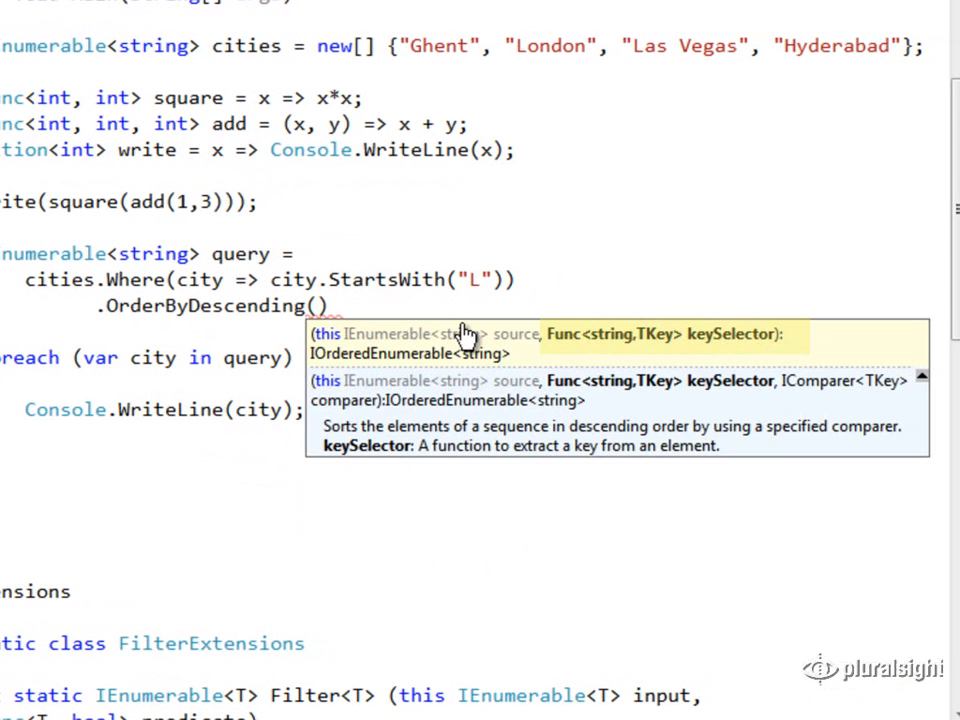
{"action": "type", "text": "order"}
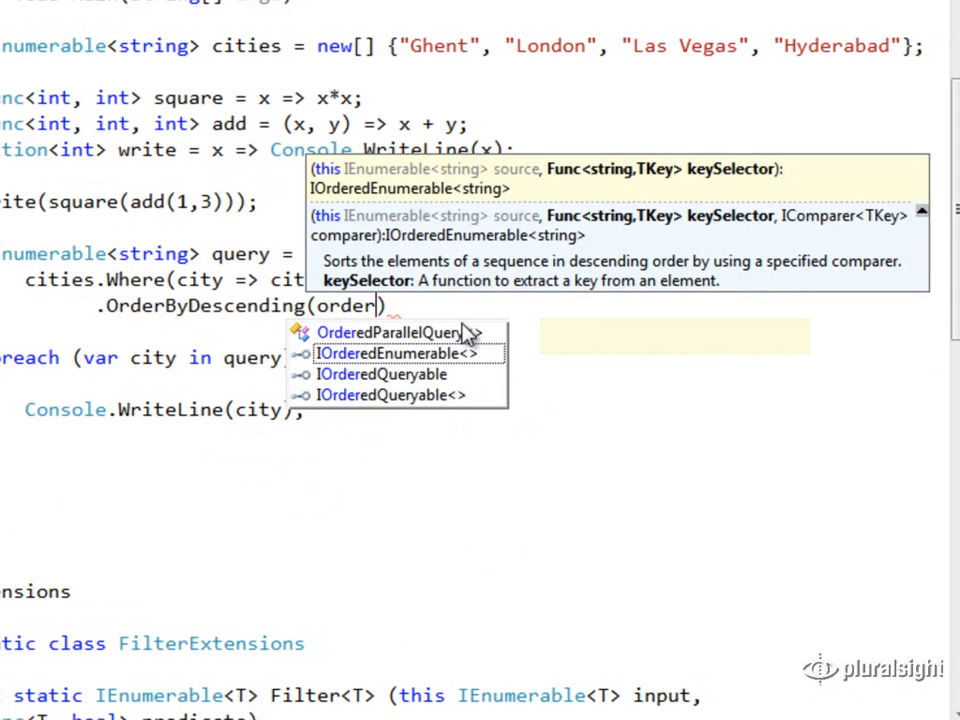
{"action": "type", "text": "city =>"}
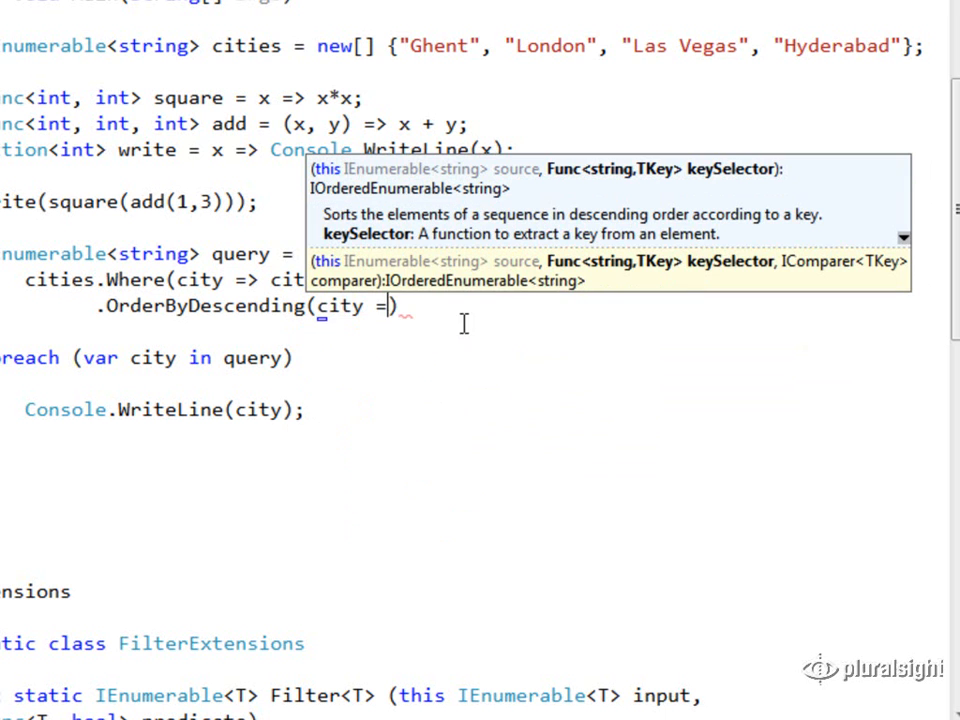
{"action": "type", "text": "city.Length"}
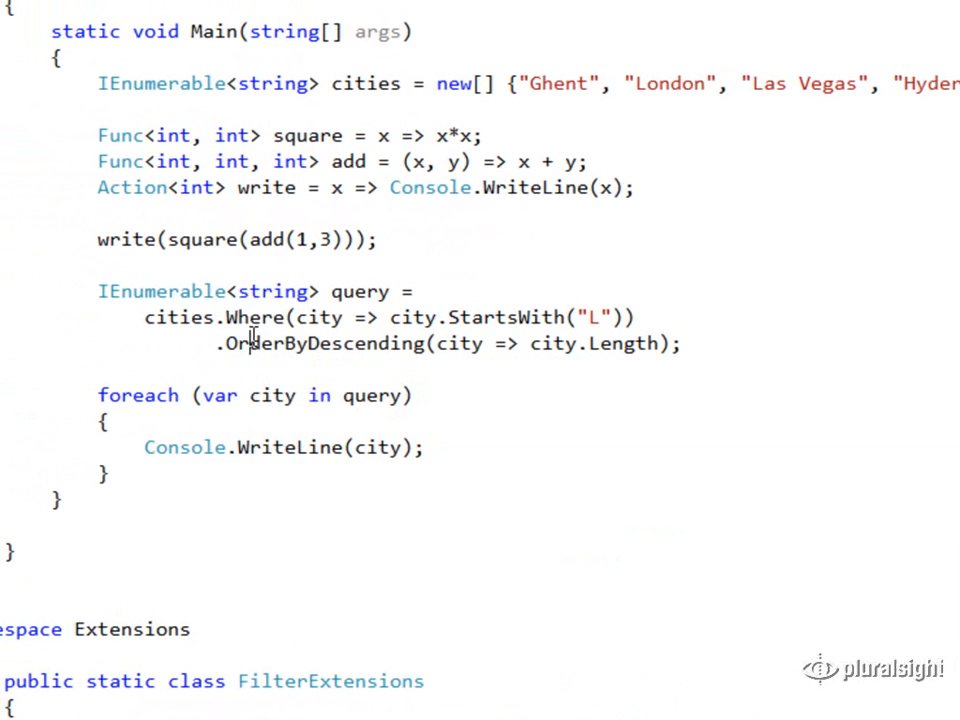
{"action": "left_click", "coordinate": [683, 344]}
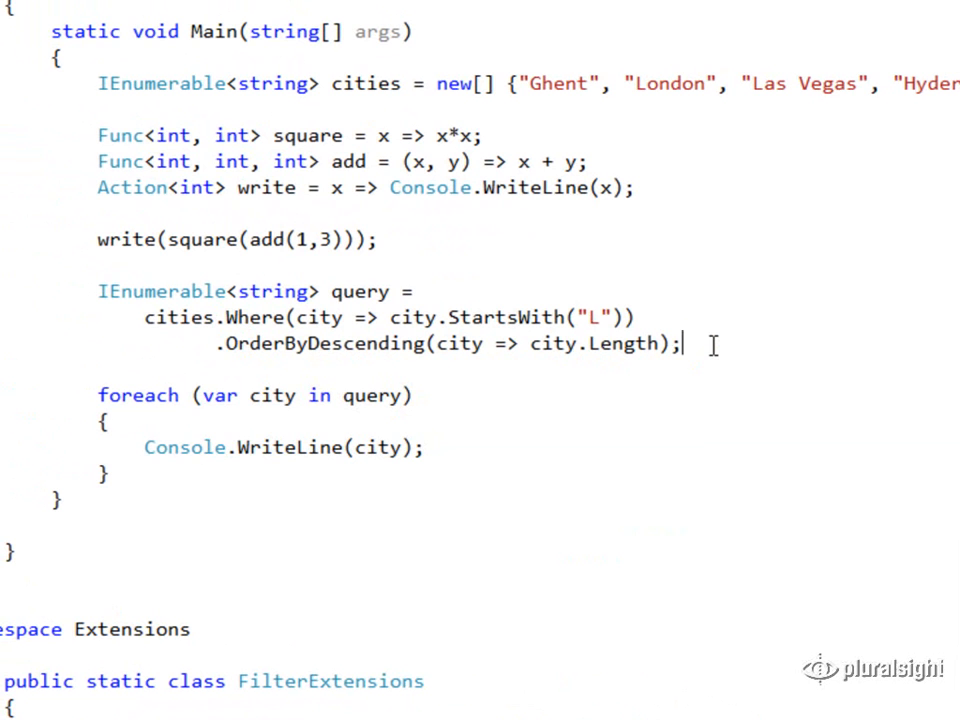